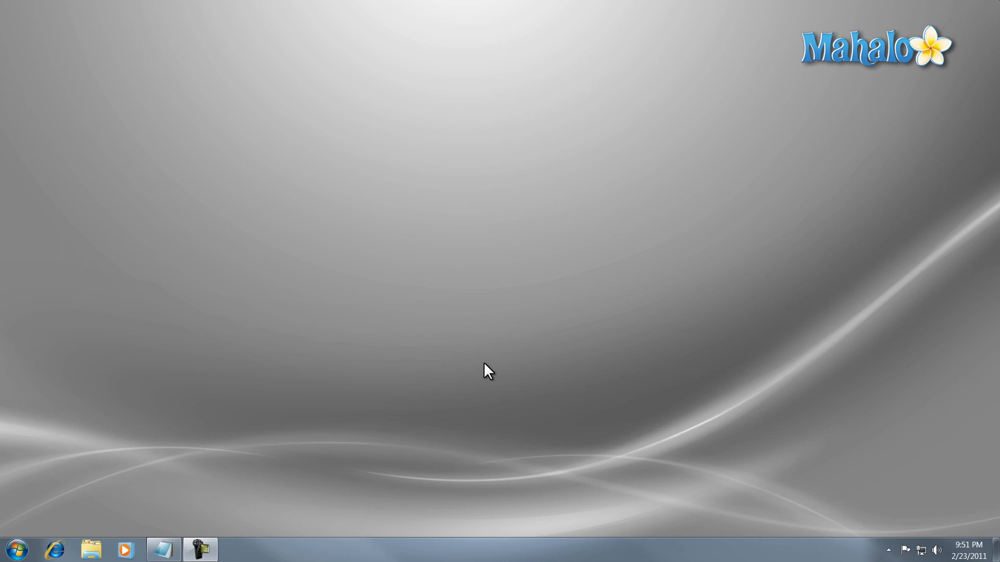
Reach the Personalization page from the desktop's right-click Personalize option
{"action": "right_click", "coordinate": [488, 373]}
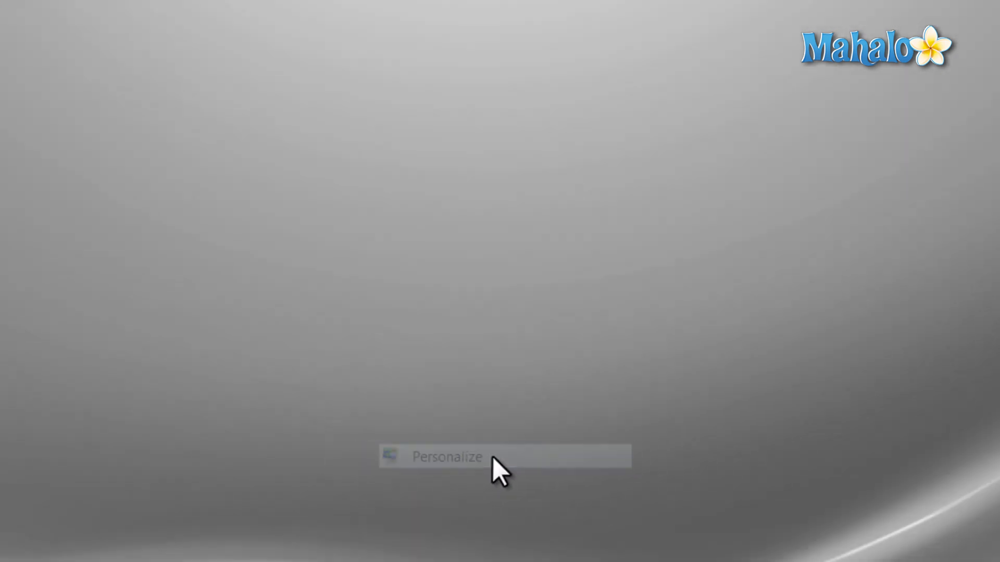
{"action": "left_click", "coordinate": [447, 456]}
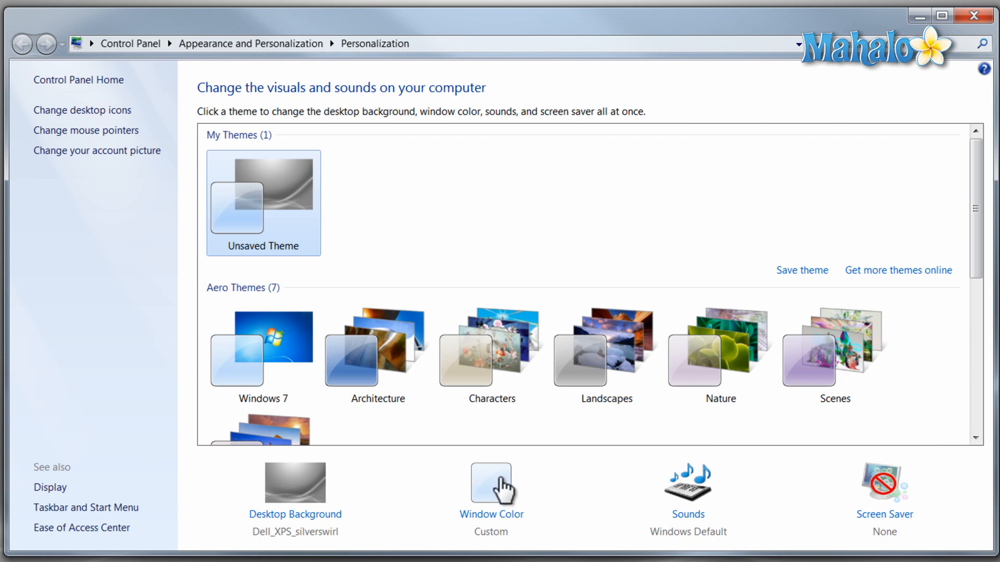
Choose the Leaf green swatch in Window Color and Appearance and lower its color intensity
{"action": "left_click", "coordinate": [490, 483]}
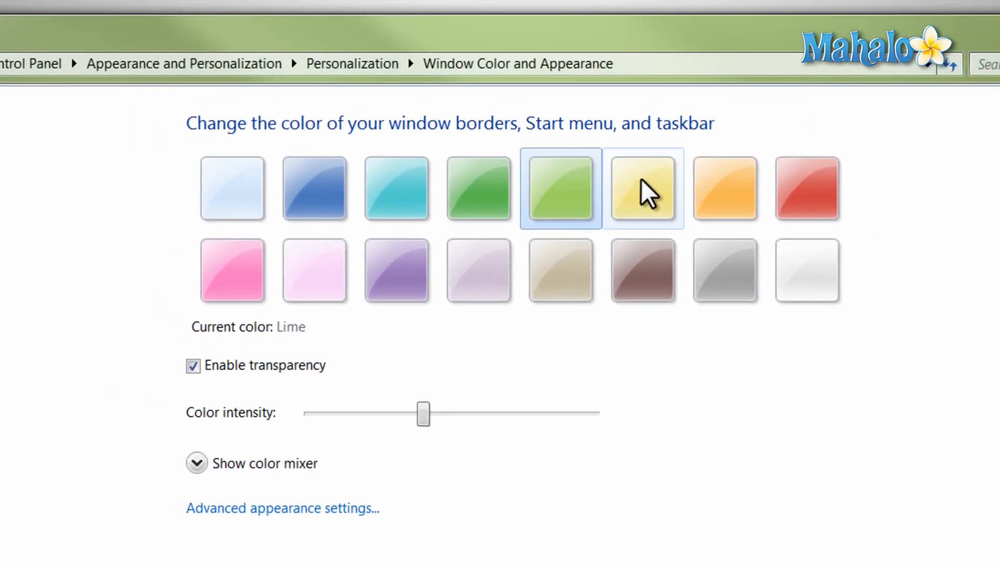
{"action": "left_click", "coordinate": [477, 187]}
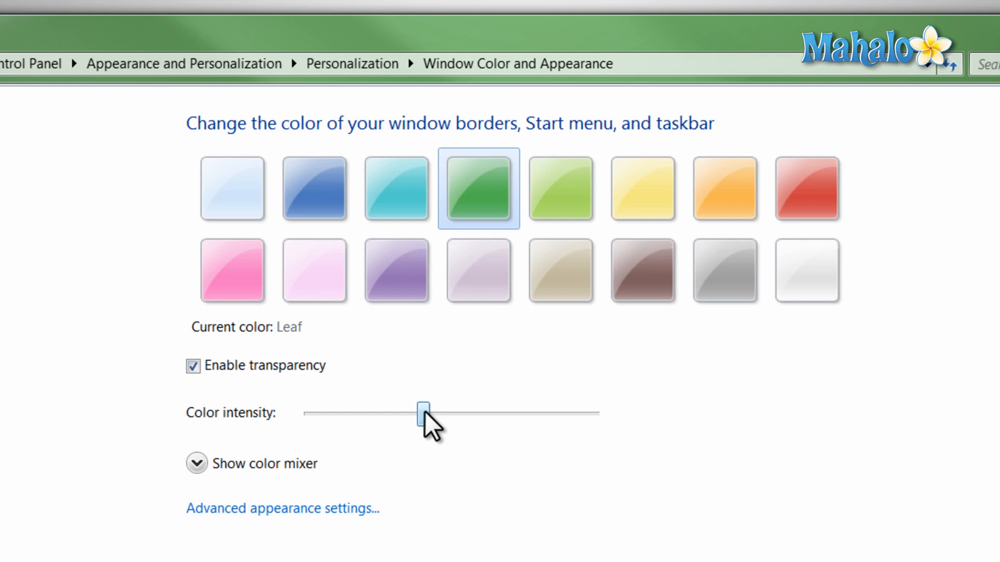
{"action": "left_click_drag", "start_coordinate": [424, 413], "coordinate": [547, 413]}
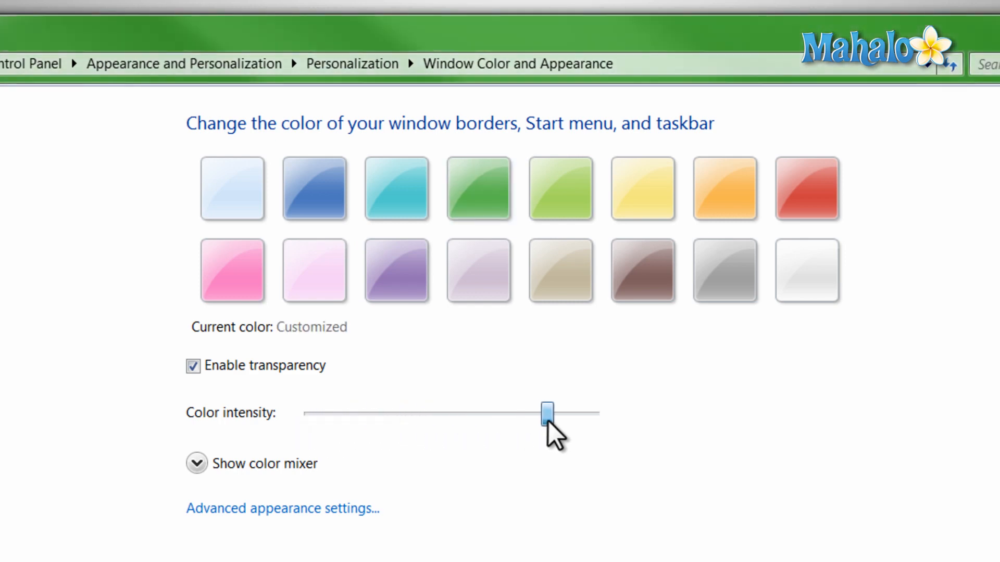
{"action": "left_click_drag", "start_coordinate": [548, 413], "coordinate": [404, 413]}
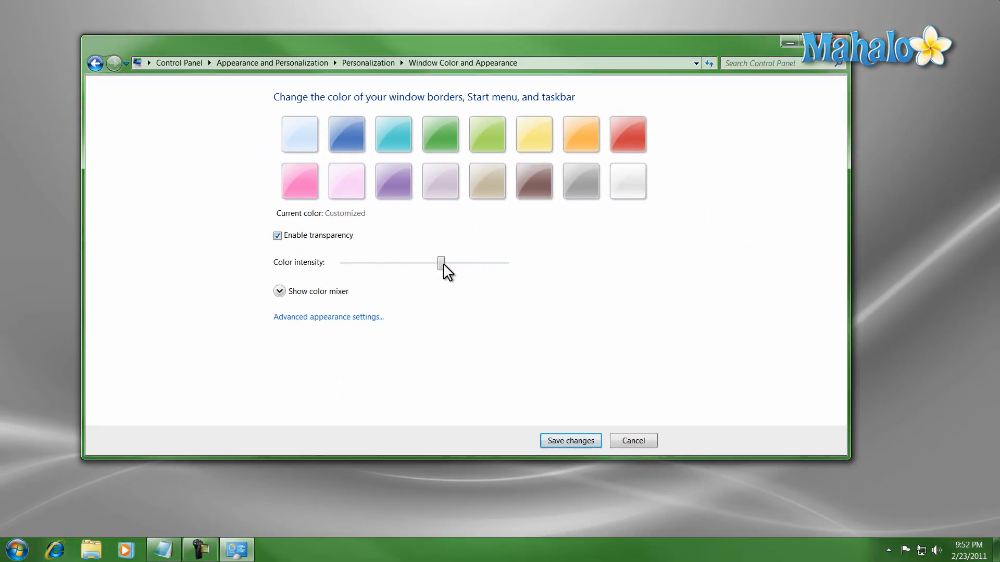
{"action": "left_click_drag", "start_coordinate": [440, 262], "coordinate": [408, 262]}
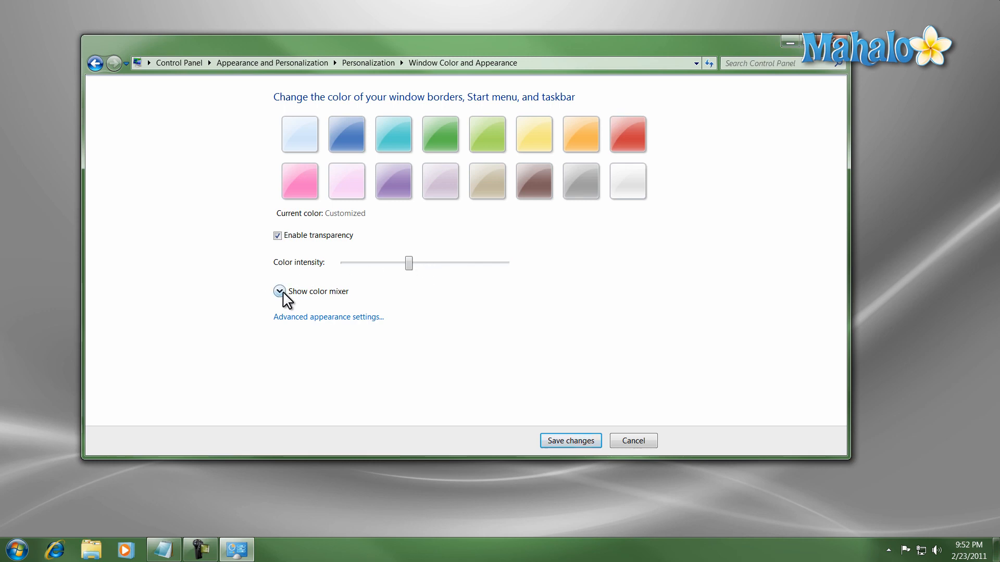
Expand the color mixer and retune the hue toward red, settling on orange
{"action": "left_click", "coordinate": [280, 291]}
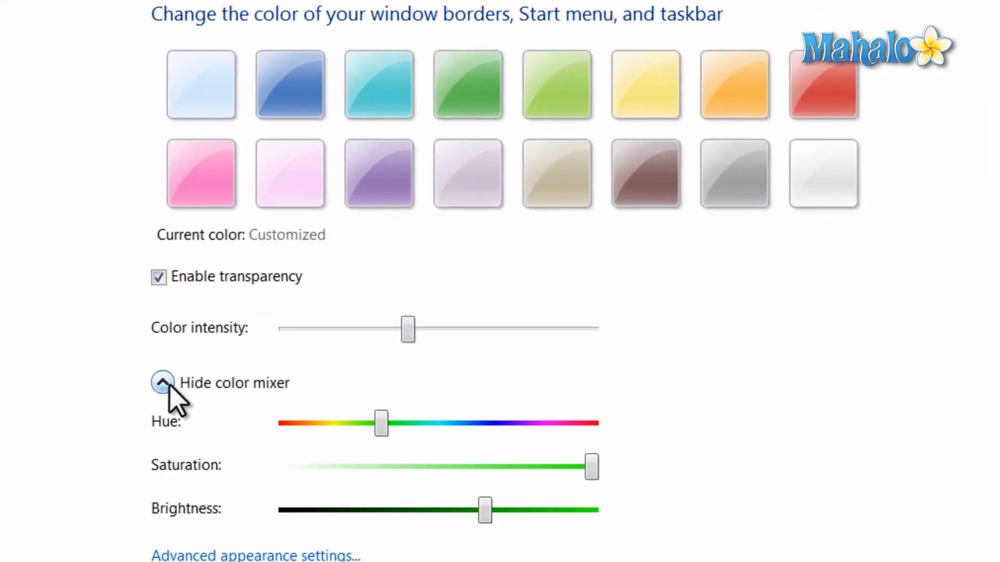
{"action": "left_click_drag", "start_coordinate": [380, 423], "coordinate": [332, 372]}
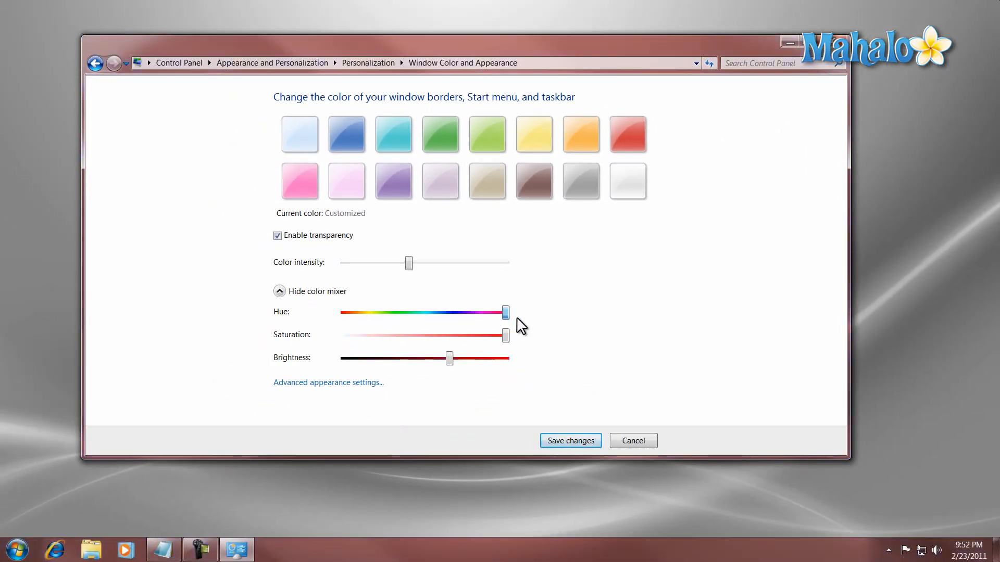
{"action": "left_click_drag", "start_coordinate": [506, 312], "coordinate": [358, 312]}
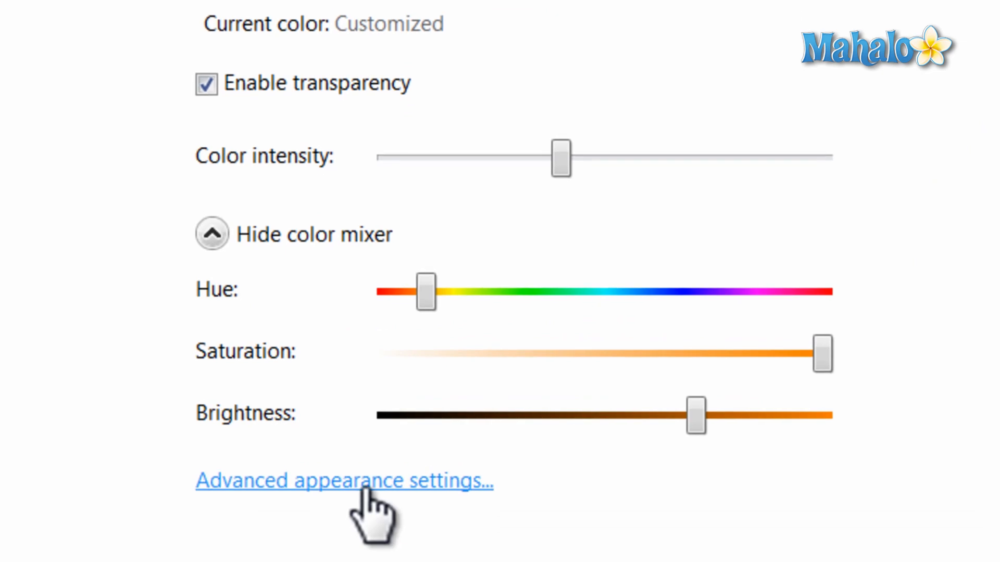
In Advanced appearance settings set Item to Icon and review its Font and Size lists, keeping size 11
{"action": "left_click", "coordinate": [344, 481]}
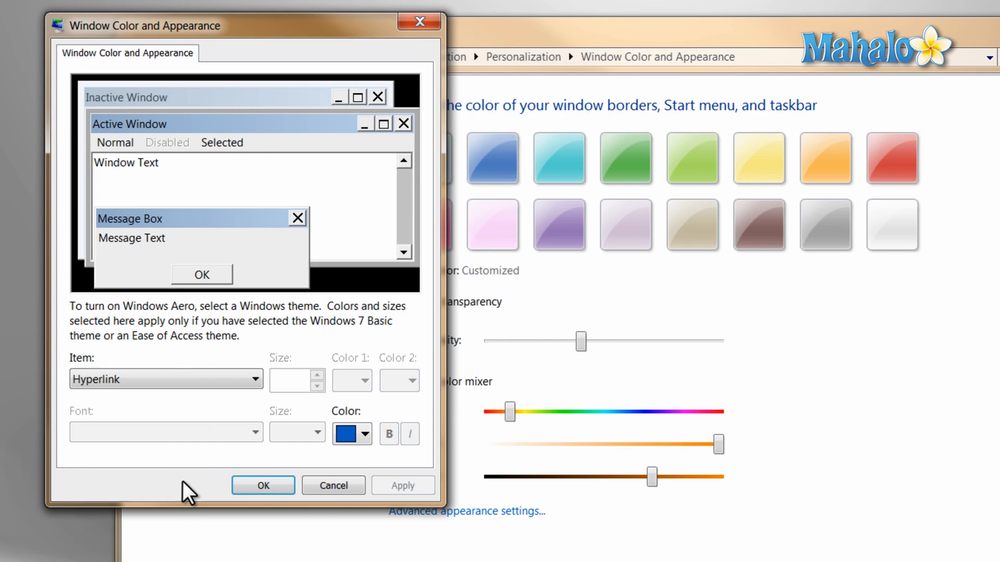
{"action": "left_click", "coordinate": [364, 434]}
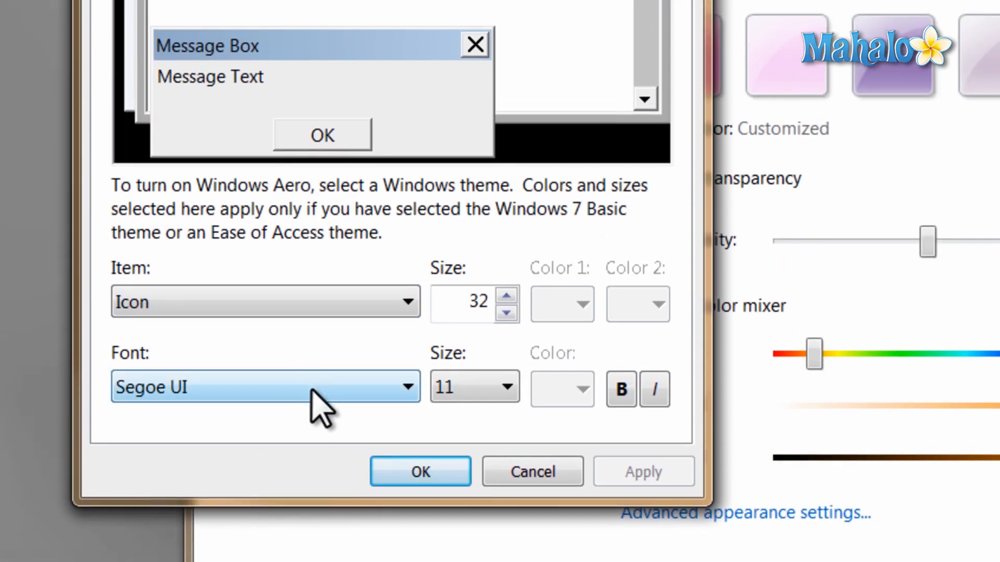
{"action": "left_click", "coordinate": [408, 387]}
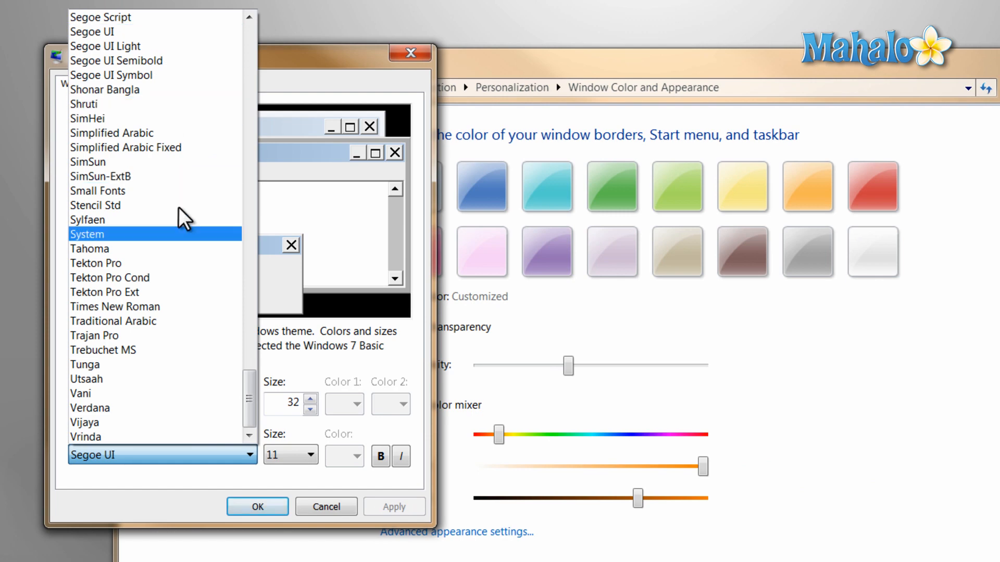
{"action": "left_click", "coordinate": [312, 455]}
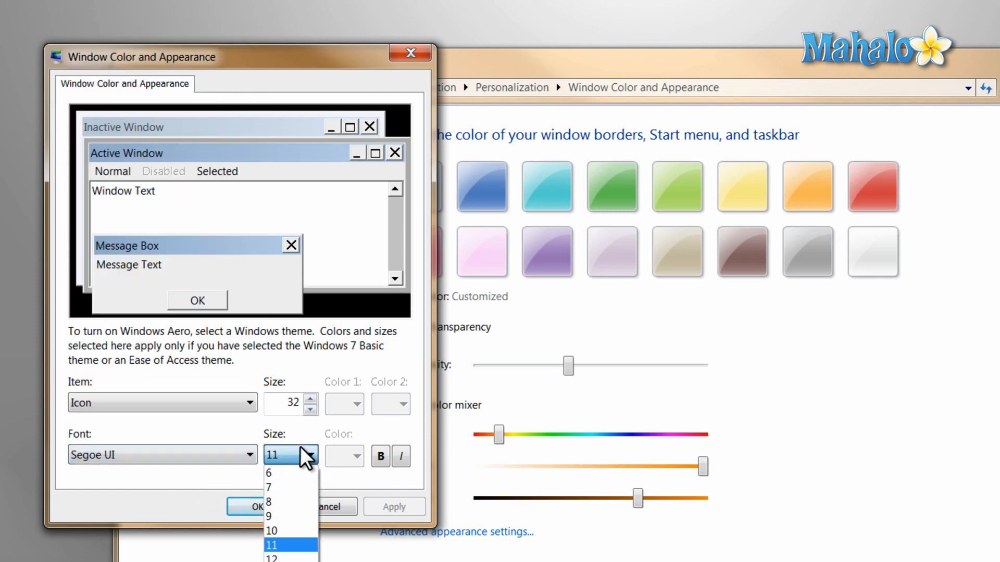
{"action": "left_click", "coordinate": [290, 455]}
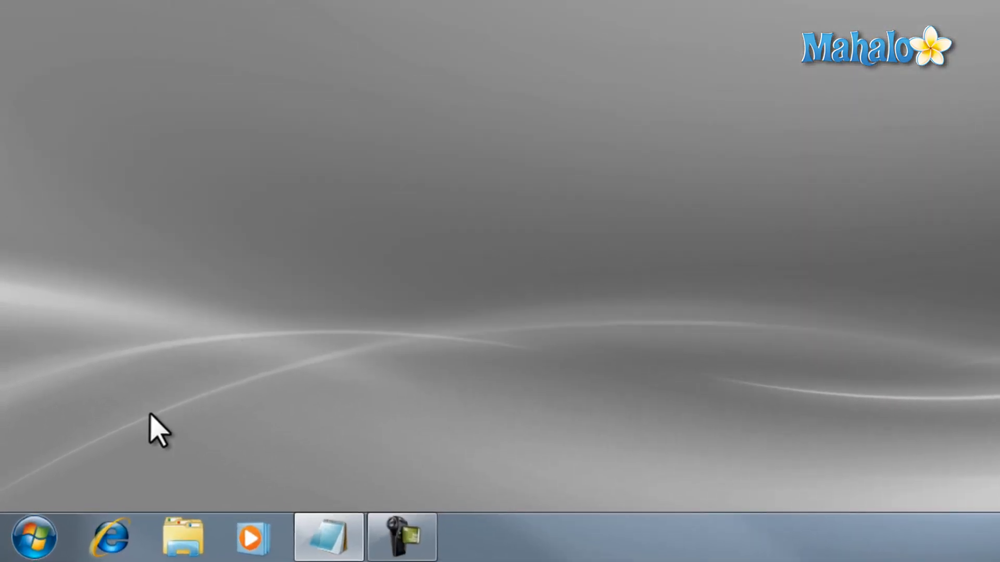
Reach the System page via Computer's Properties in the Start menu
{"action": "left_click", "coordinate": [34, 537]}
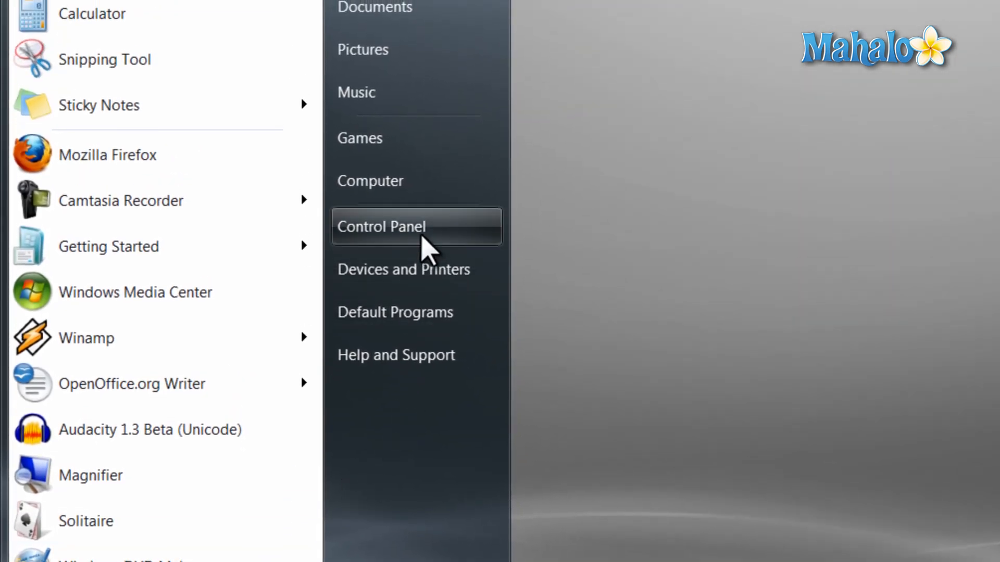
{"action": "right_click", "coordinate": [370, 181]}
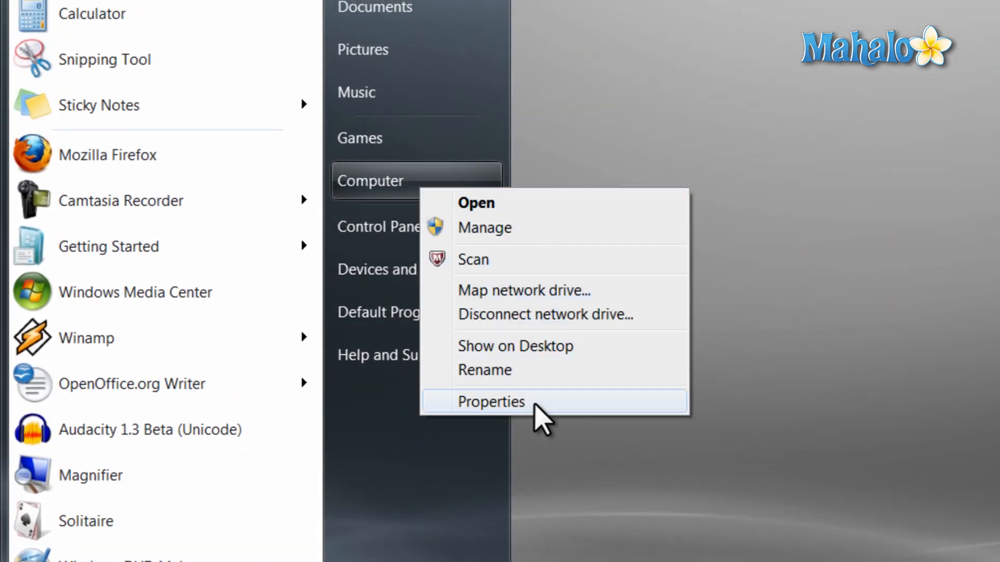
{"action": "left_click", "coordinate": [491, 401]}
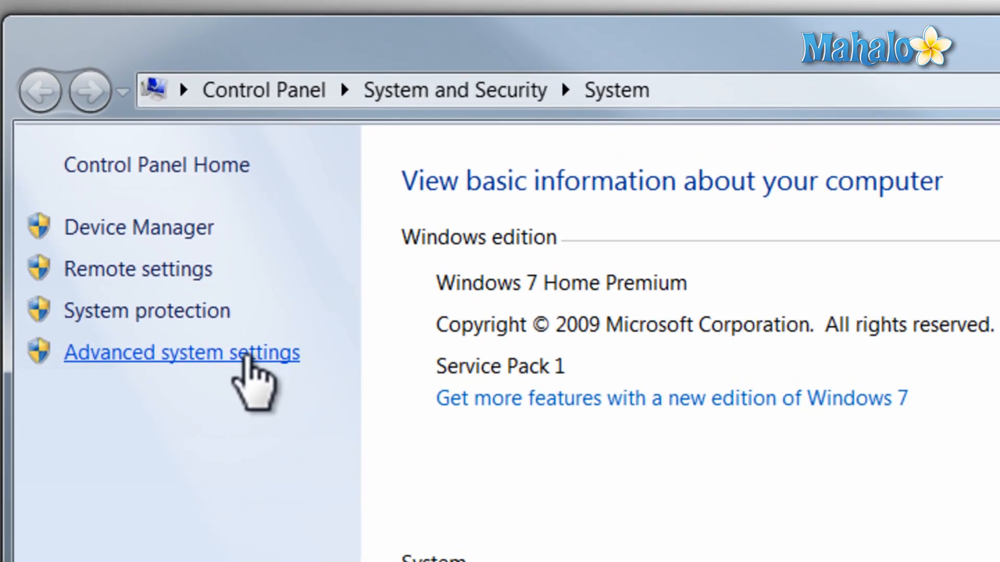
Reach Performance Options' visual effects list through Advanced system settings
{"action": "left_click", "coordinate": [182, 352]}
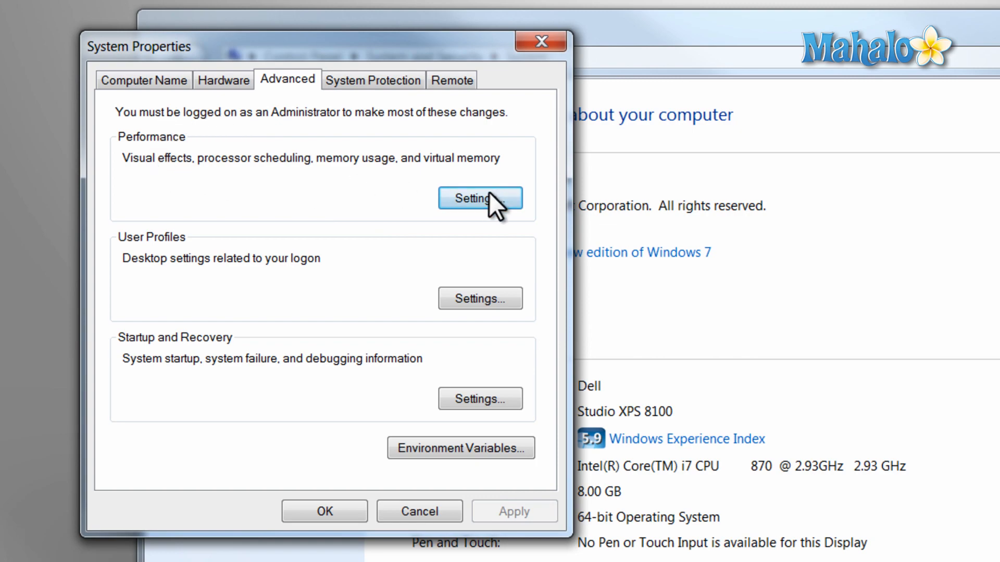
{"action": "left_click", "coordinate": [480, 198]}
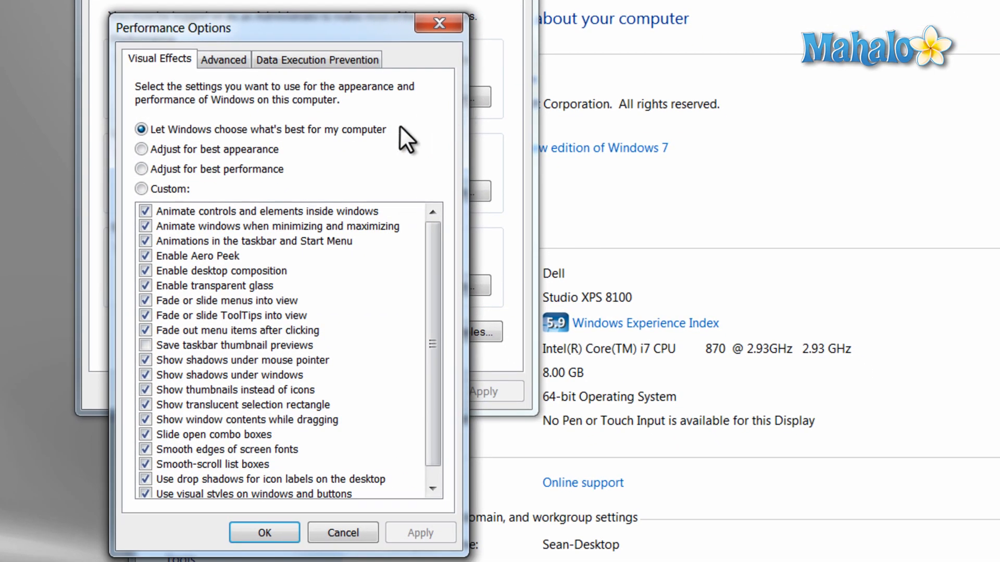